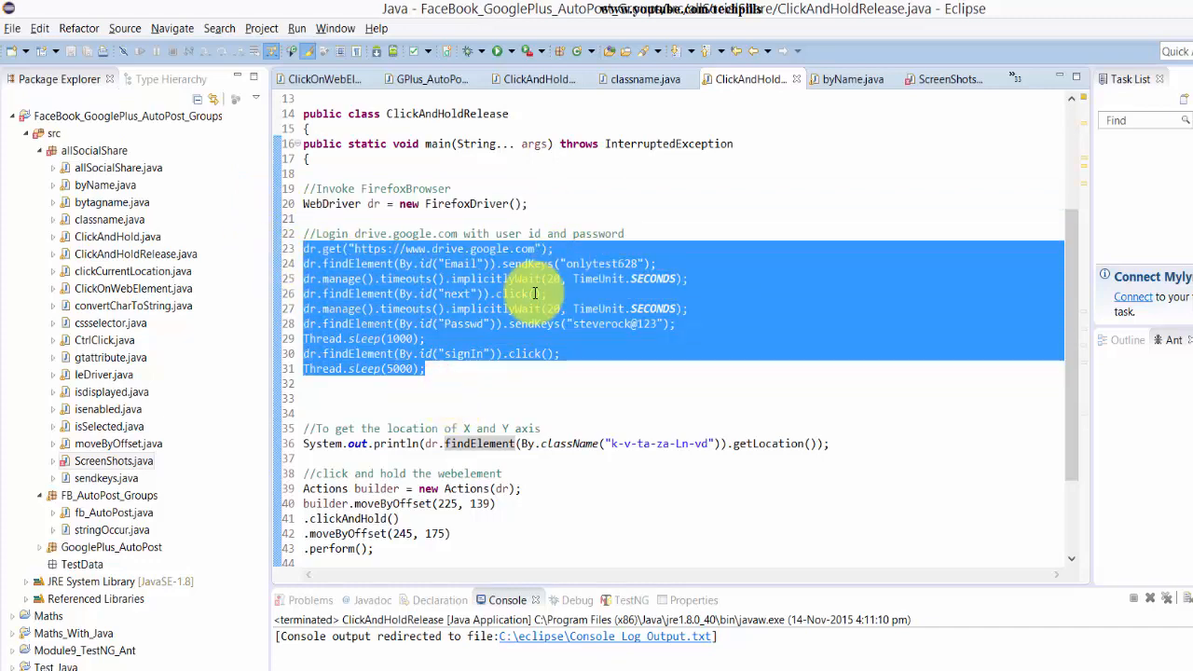
- Review the login, click-and-hold, builder and release calls in the Selenium code
{"action": "double_click", "coordinate": [604, 263]}
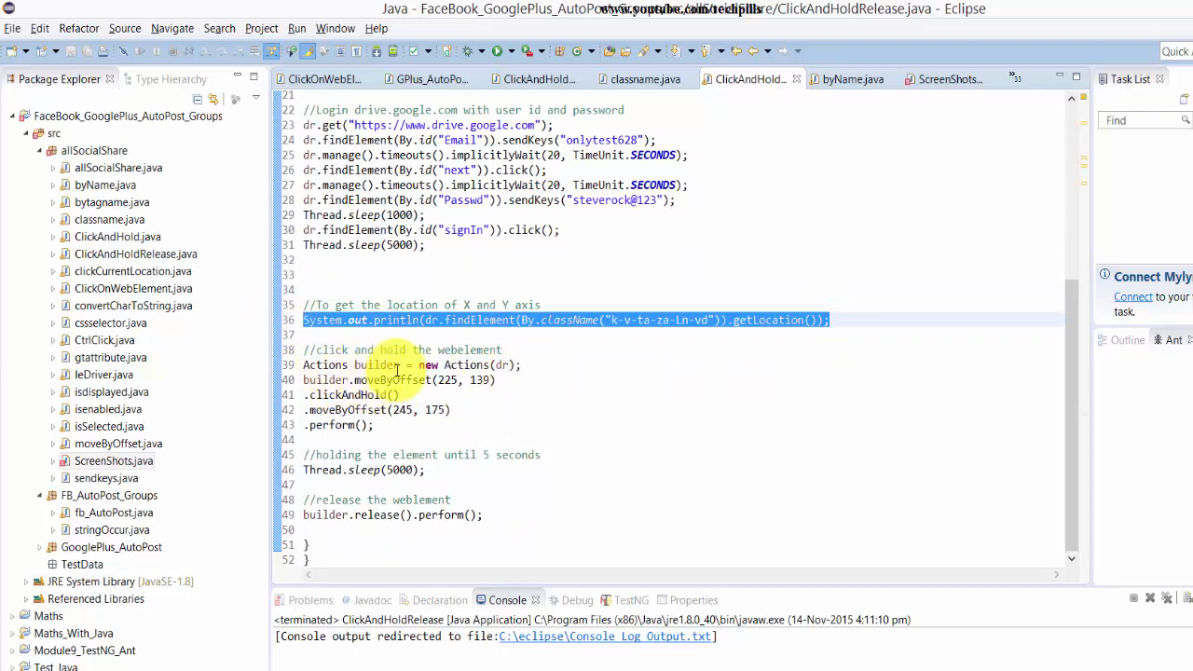
{"action": "double_click", "coordinate": [480, 363]}
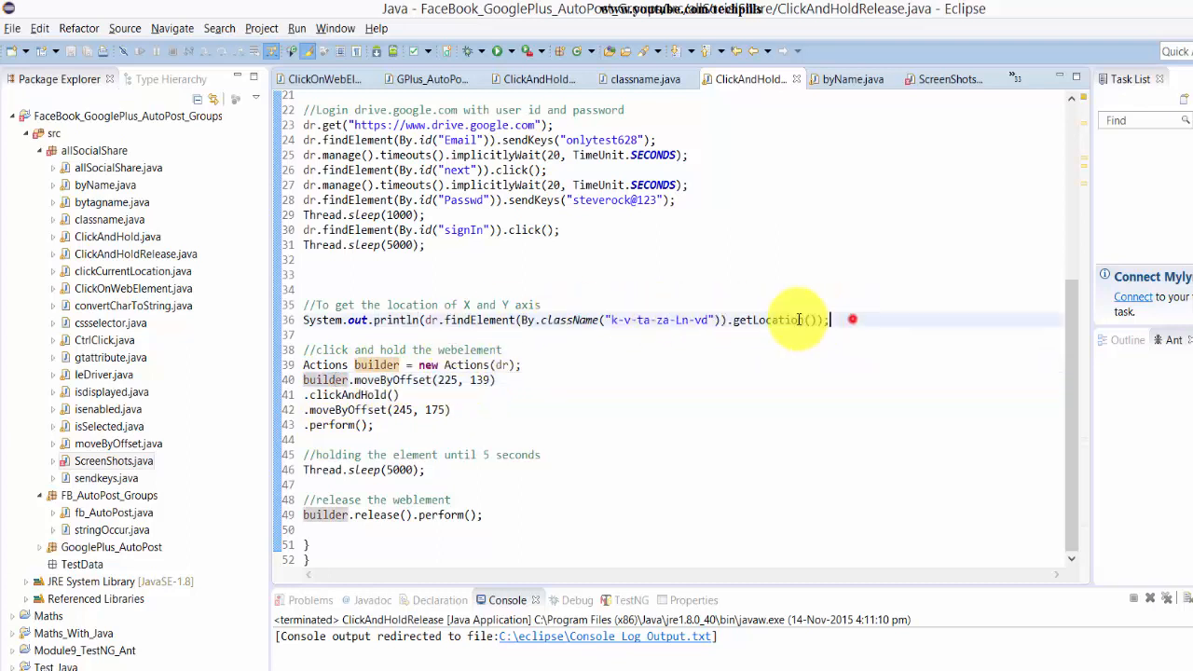
{"action": "double_click", "coordinate": [454, 380]}
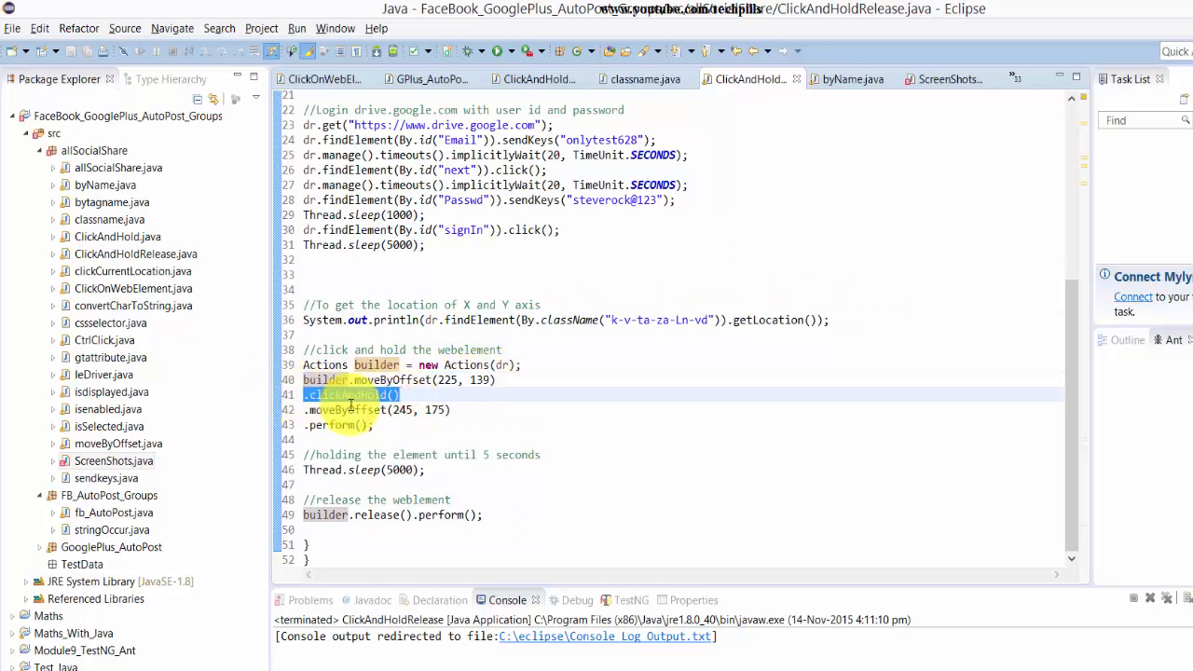
{"action": "mouse_move", "coordinate": [611, 320]}
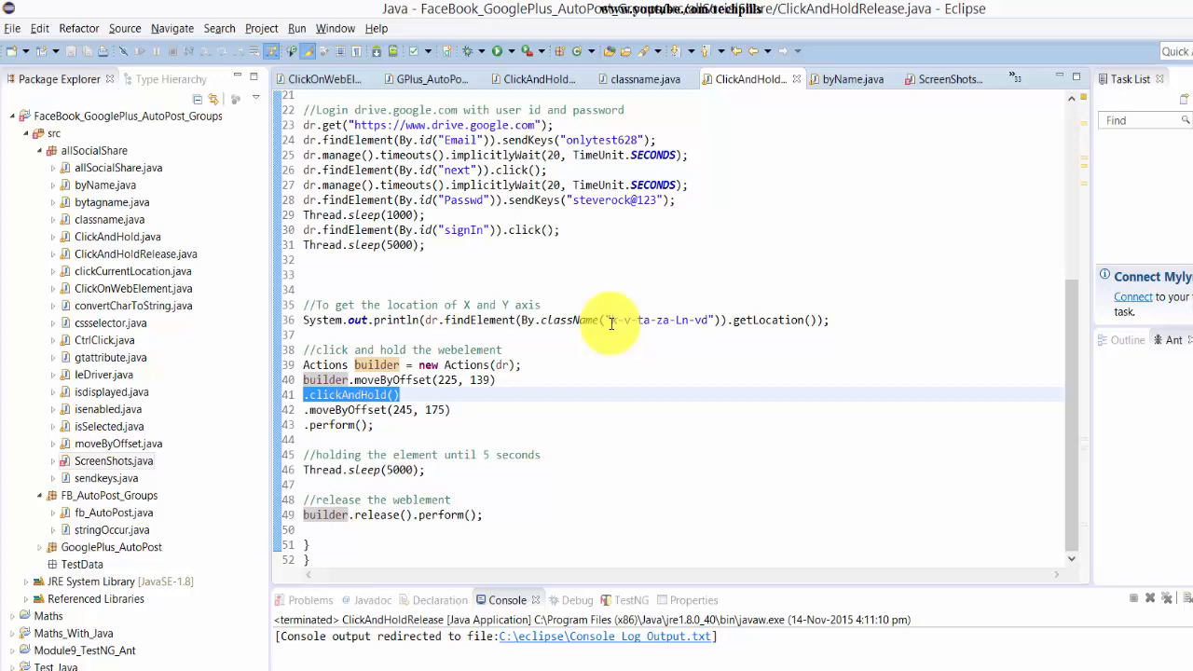
{"action": "mouse_move", "coordinate": [438, 380]}
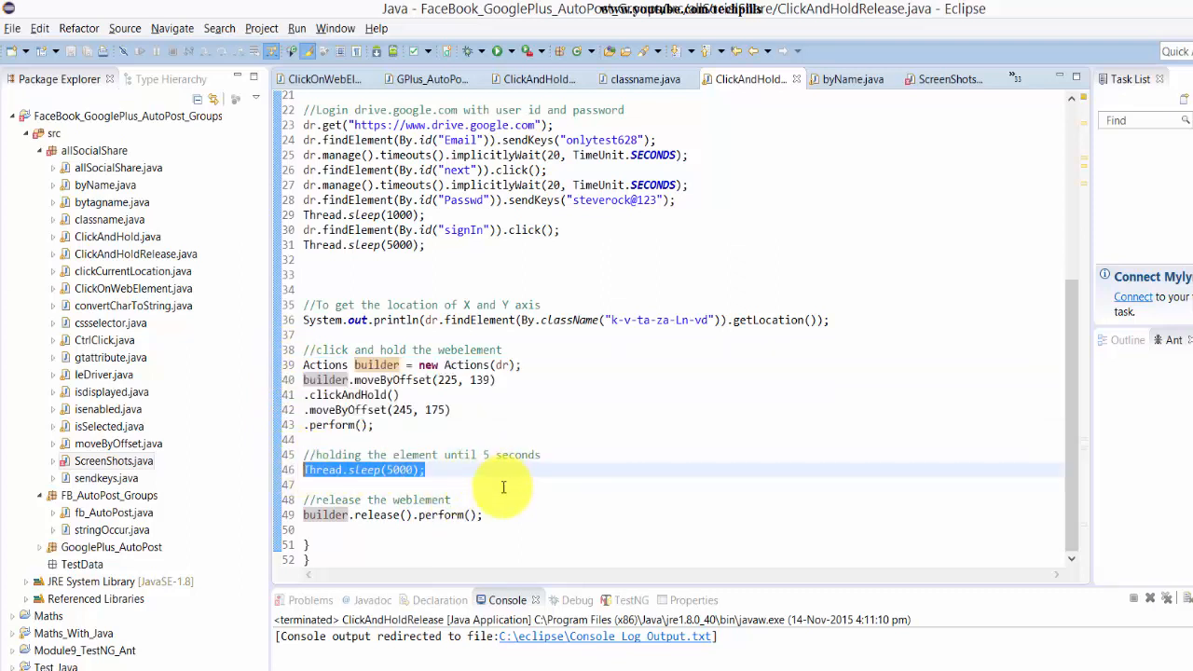
{"action": "double_click", "coordinate": [373, 515]}
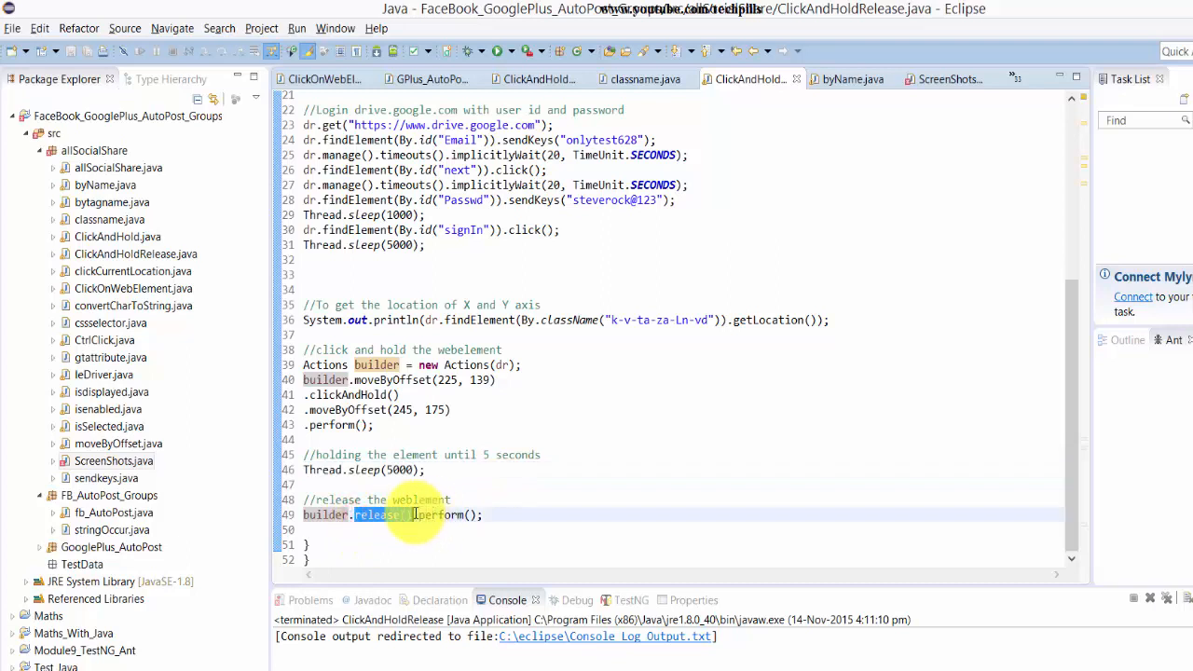
{"action": "mouse_move", "coordinate": [414, 510]}
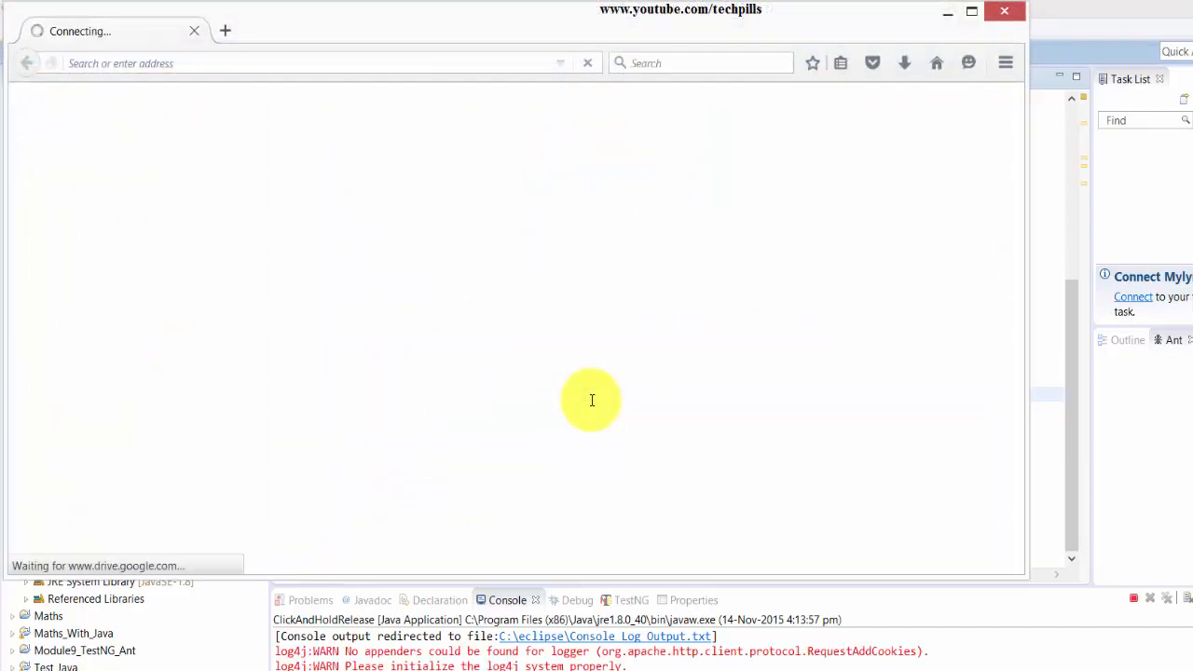
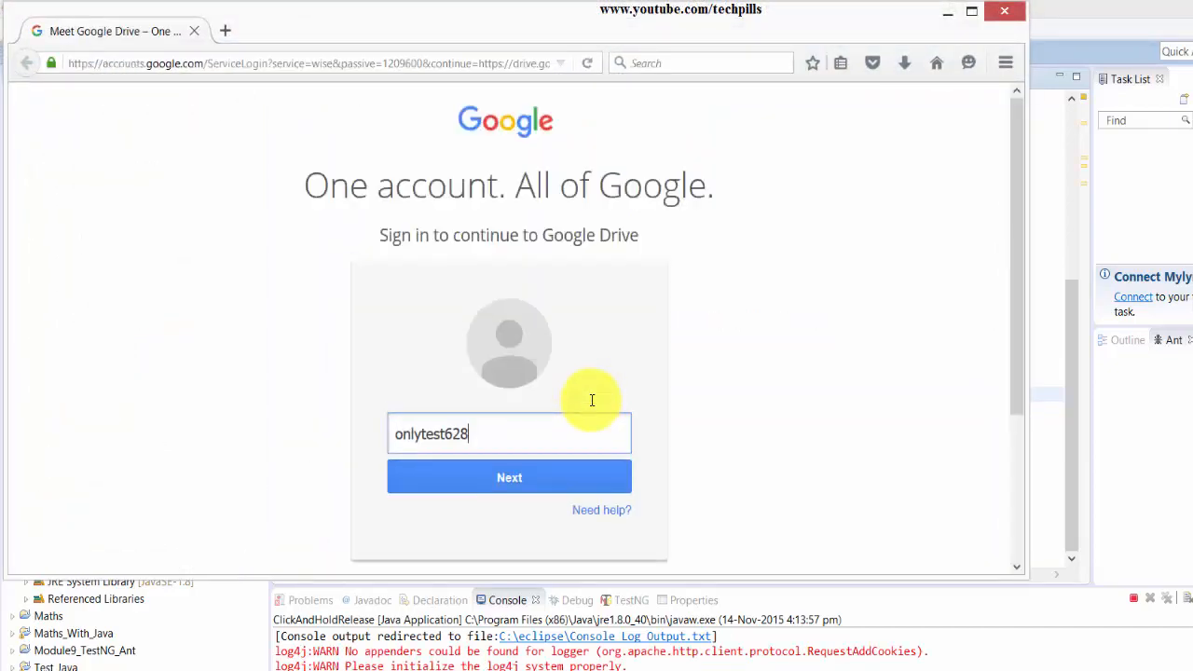
{"action": "left_click", "coordinate": [509, 477]}
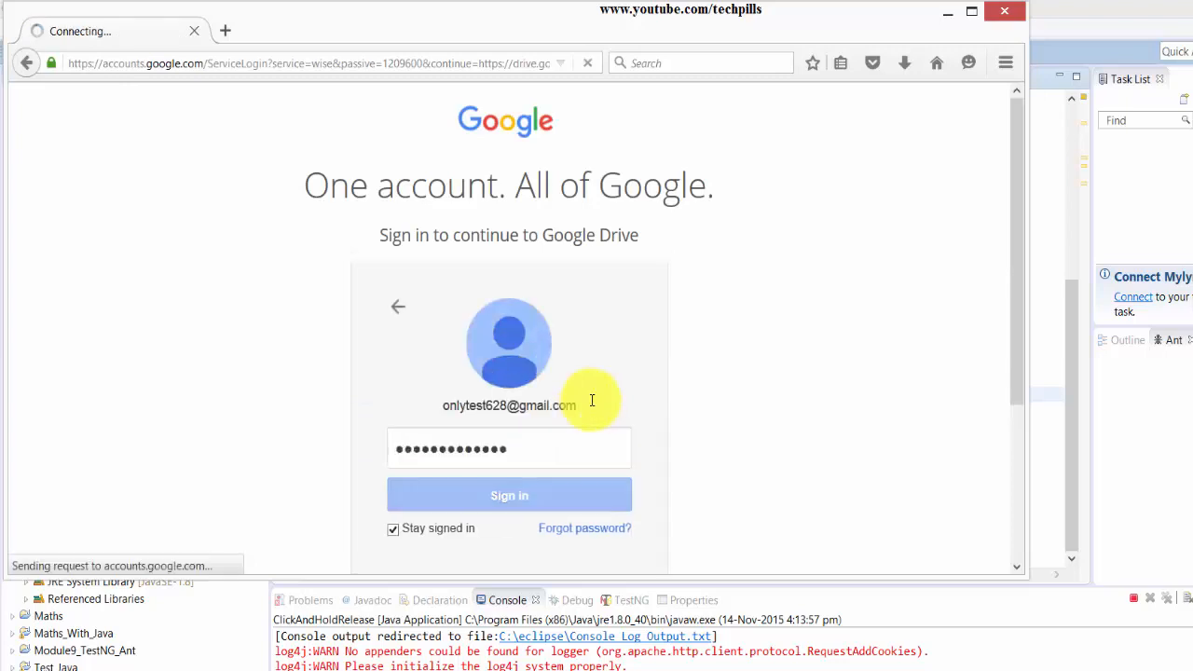
{"action": "left_click", "coordinate": [508, 496]}
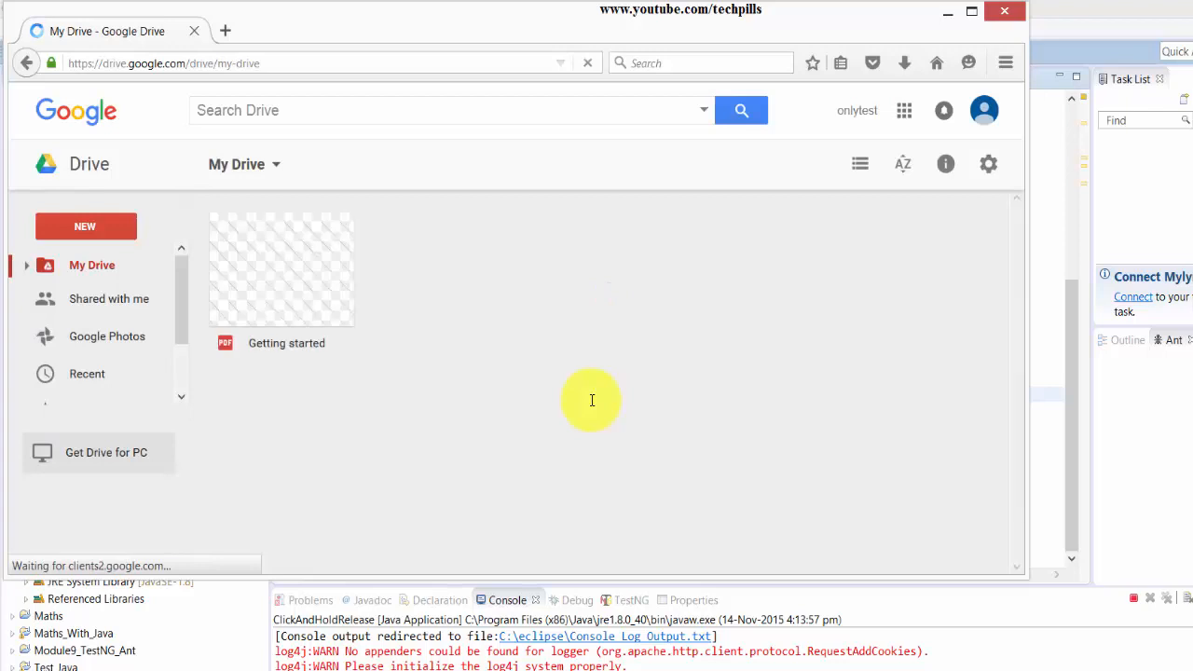
- Drag the Getting started file away from its spot in My Drive and release it
{"action": "left_click_drag", "start_coordinate": [287, 270], "coordinate": [503, 399]}
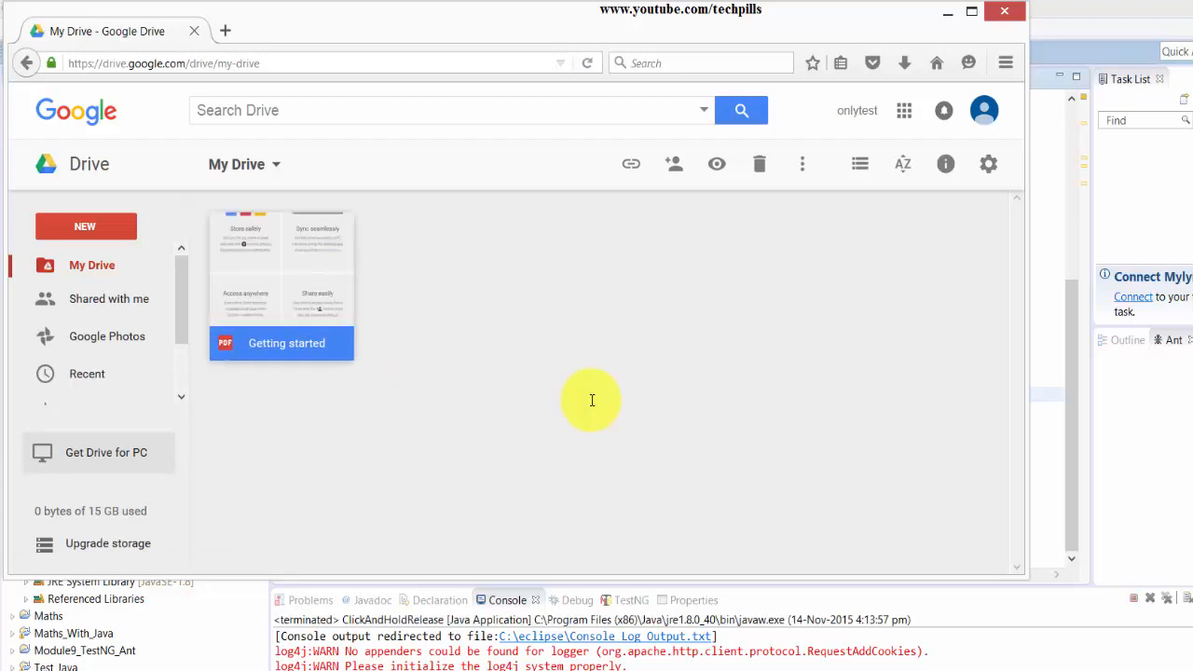
{"action": "mouse_move", "coordinate": [418, 380]}
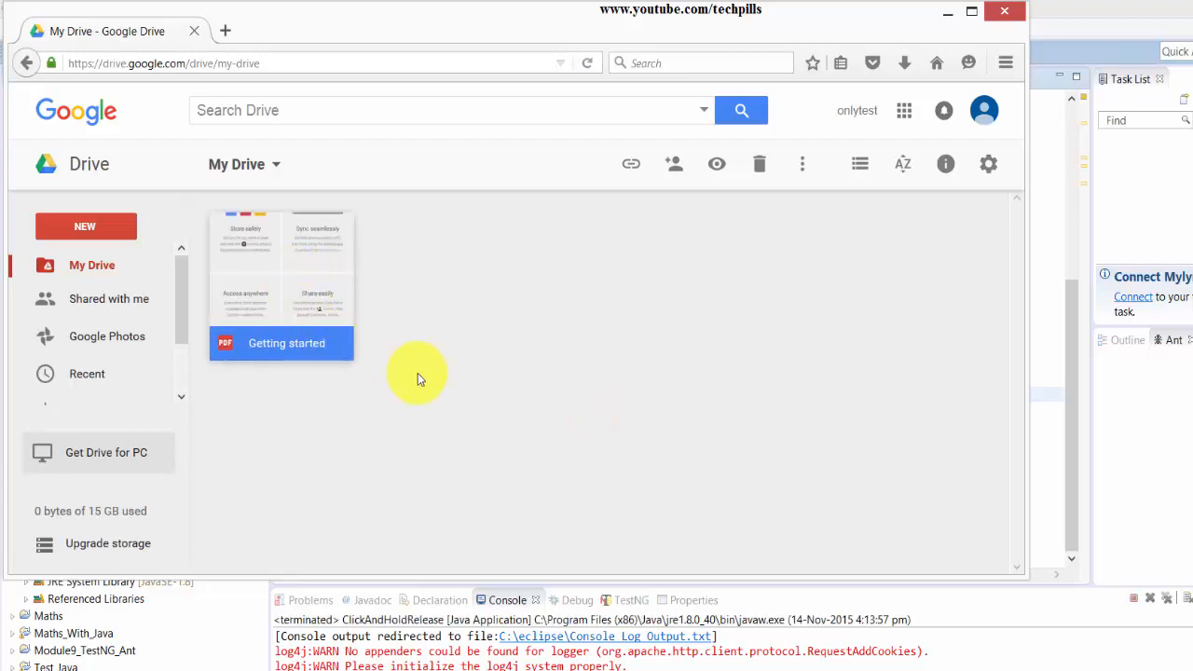
{"action": "mouse_move", "coordinate": [414, 362]}
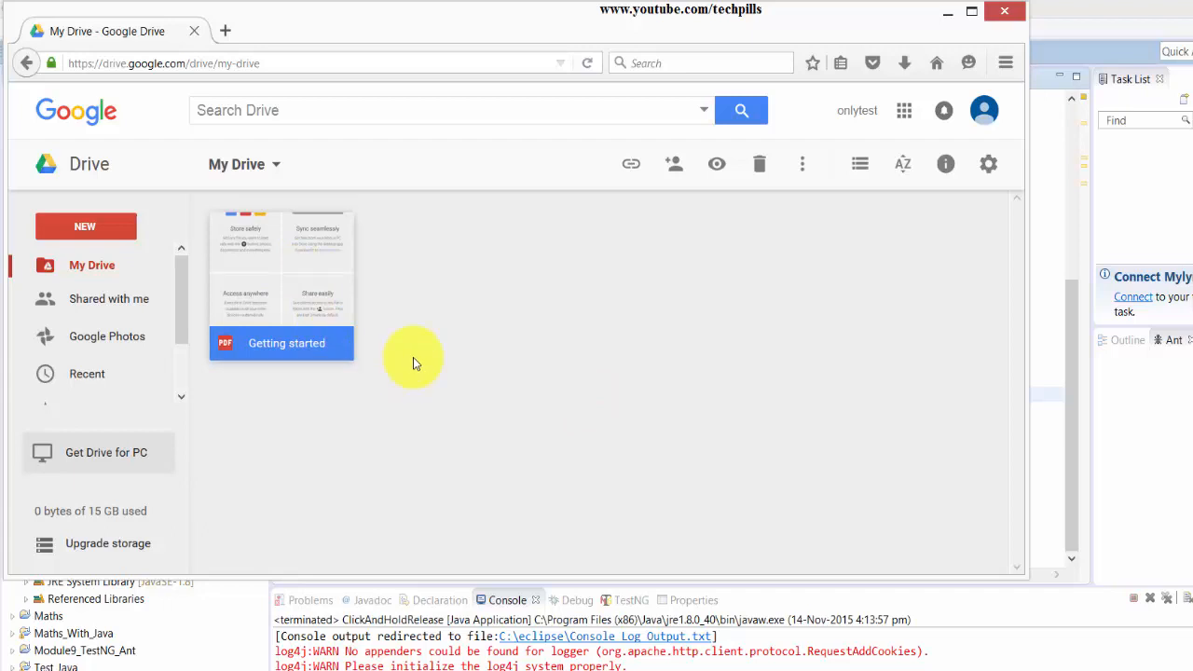